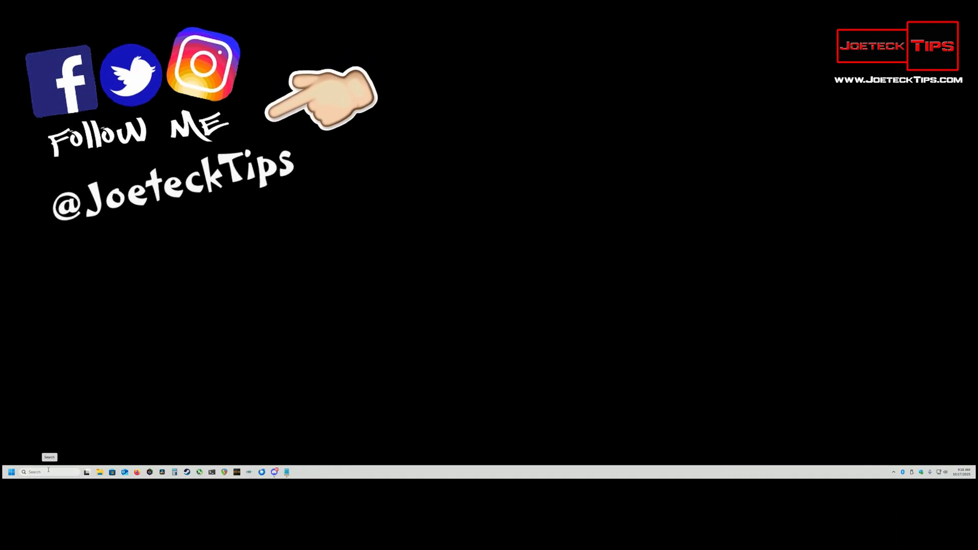
Launch Internet Options from the taskbar search so the Security zone settings appear.
left_click(11, 472)
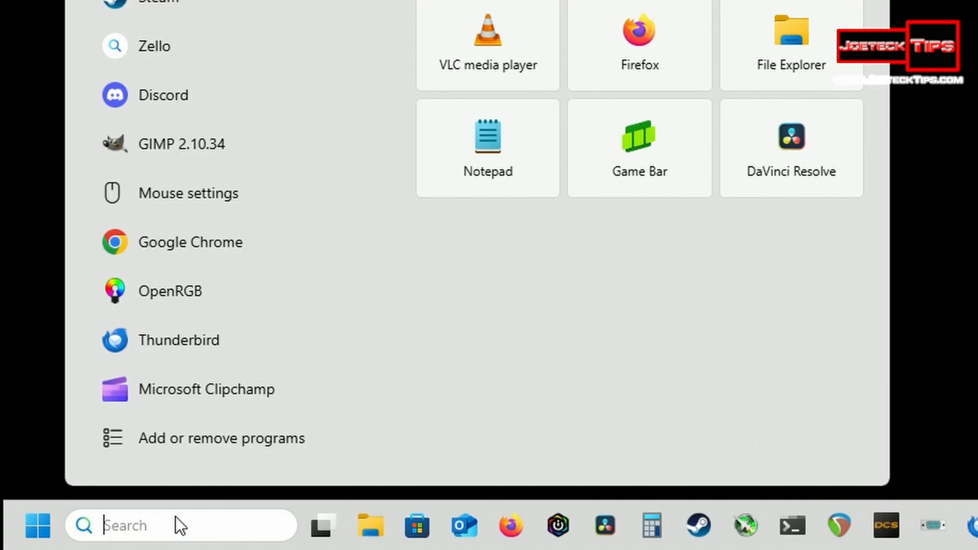
type("internet Options")
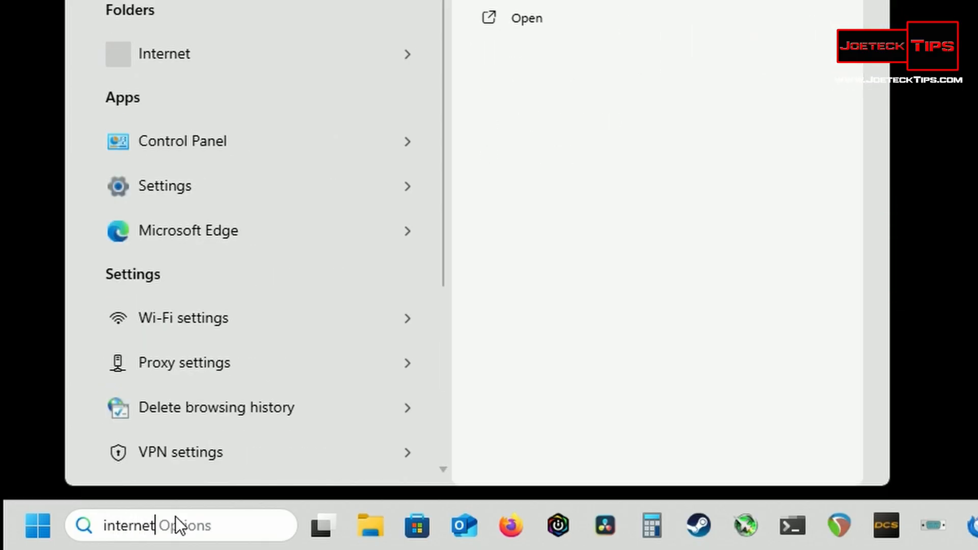
left_click(525, 17)
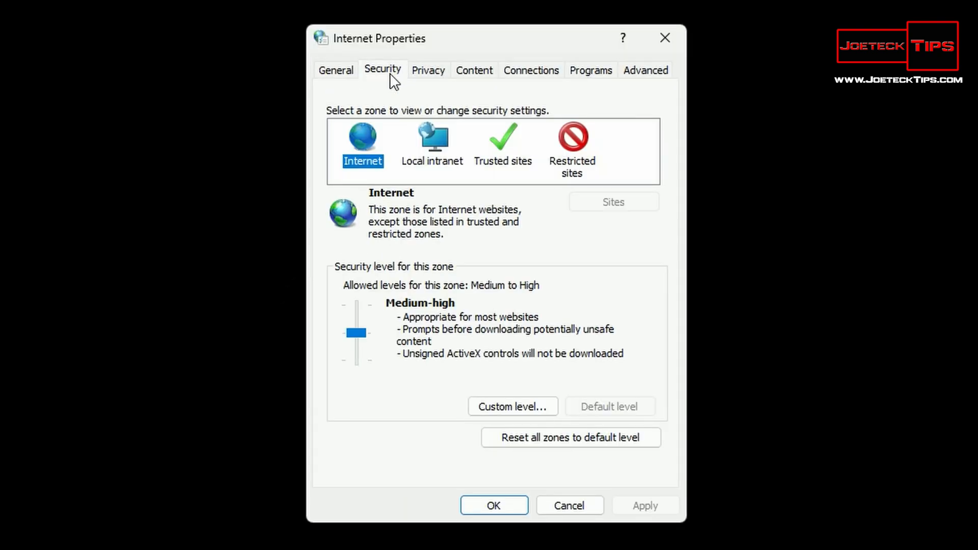
mouse_move(433, 145)
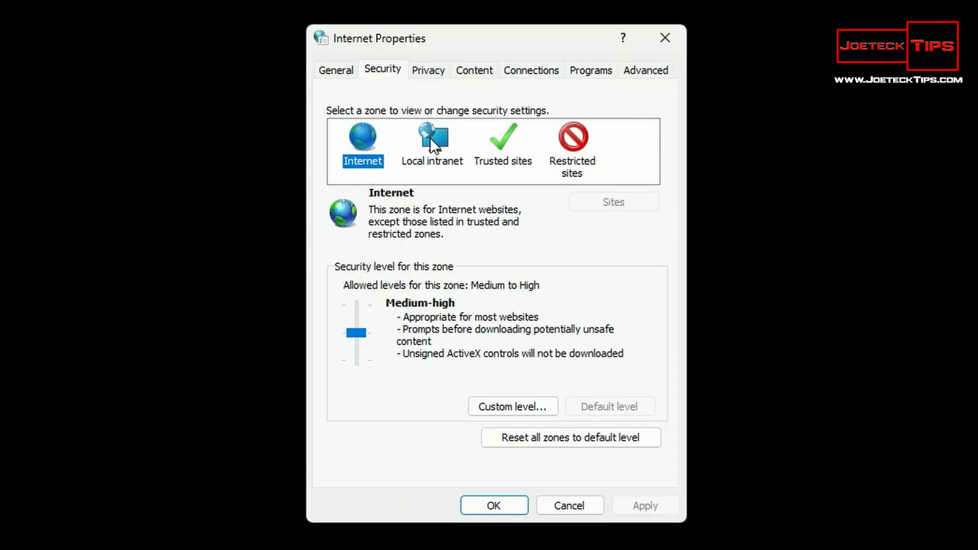
Select the Local intranet zone and bring up its Sites settings dialog.
left_click(432, 141)
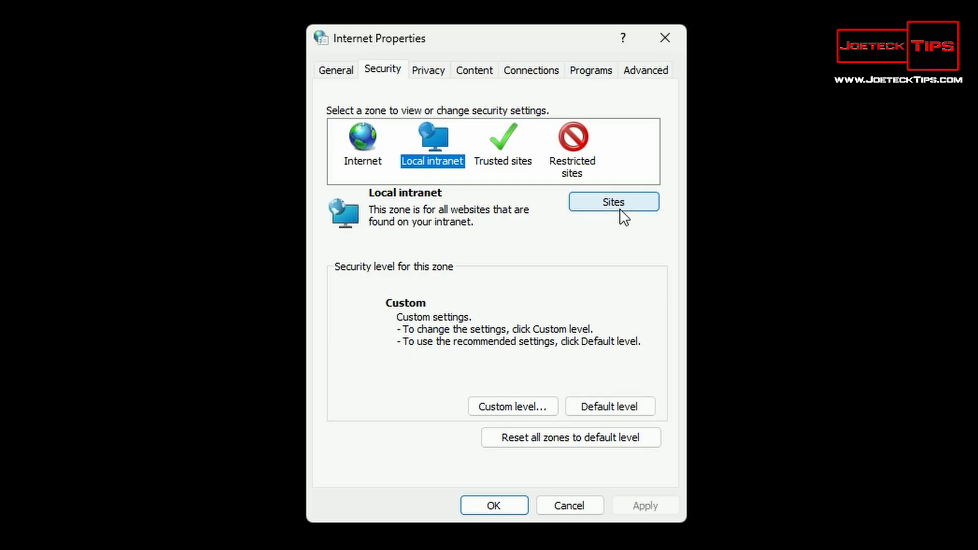
left_click(612, 202)
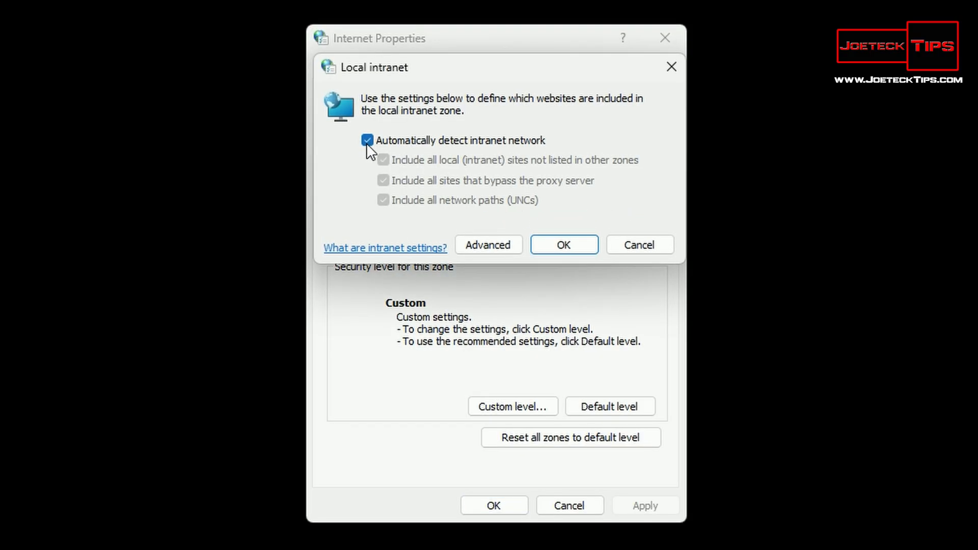
mouse_move(516, 149)
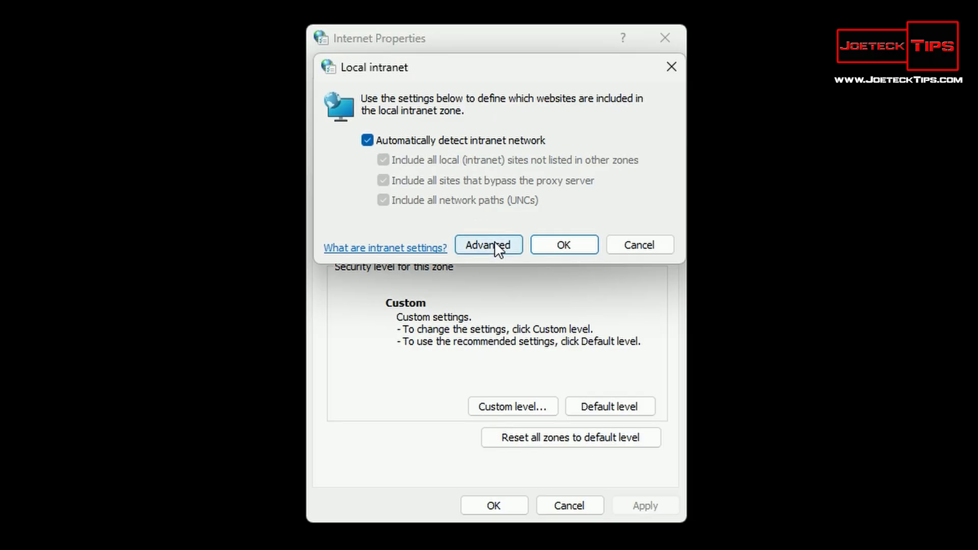
Show the Advanced websites list with file://192.168.1.228 and ready the add-website field.
left_click(488, 243)
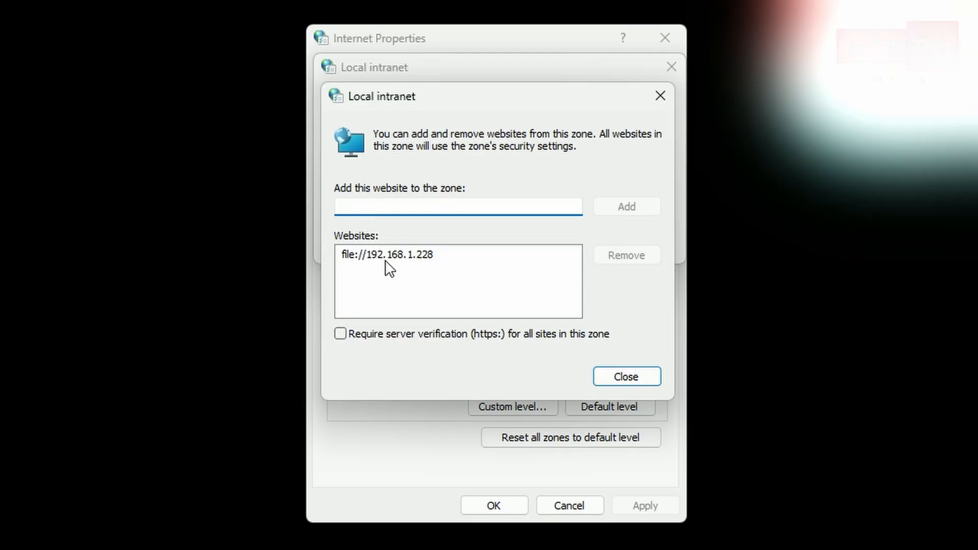
left_click(387, 254)
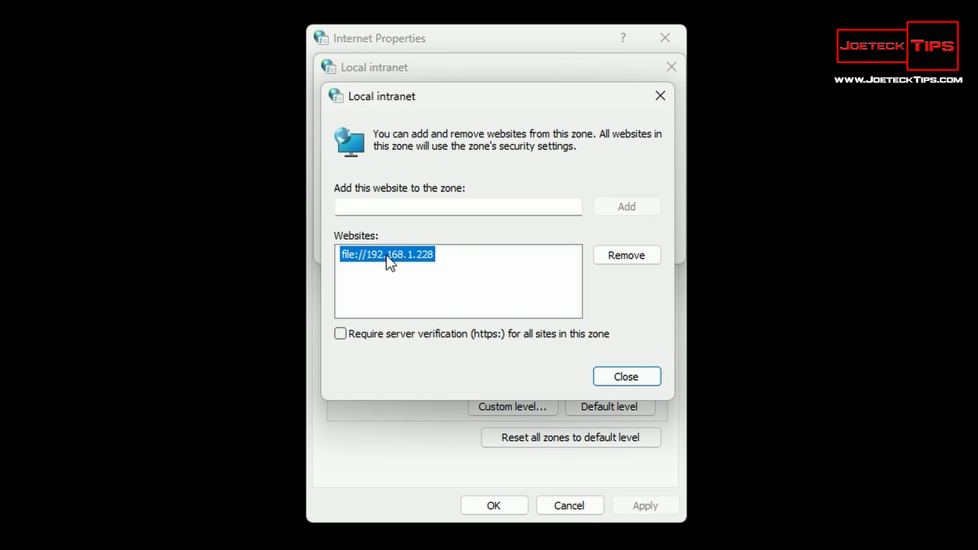
left_click(457, 206)
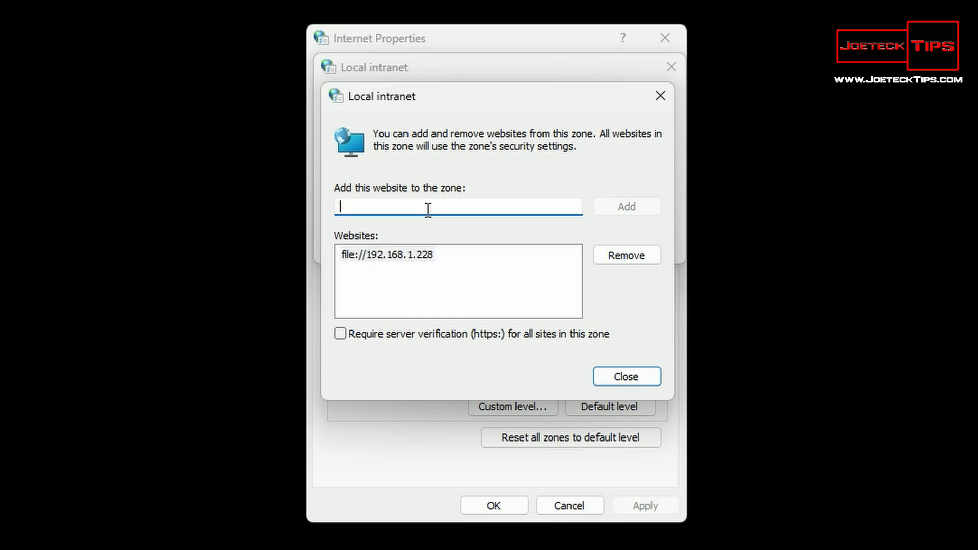
Enter file://192.168.1.228 as the website to add to the Local intranet zone.
type("fi")
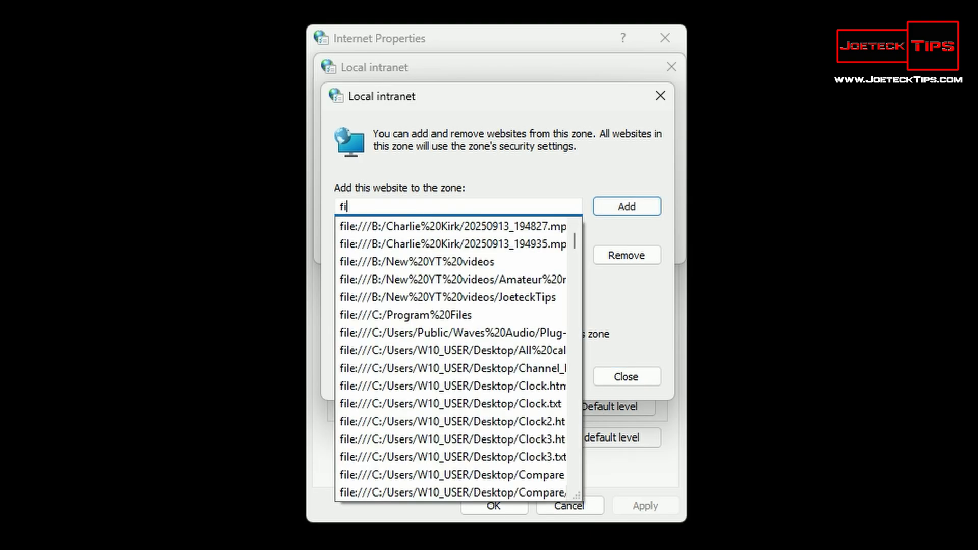
type("le://192.")
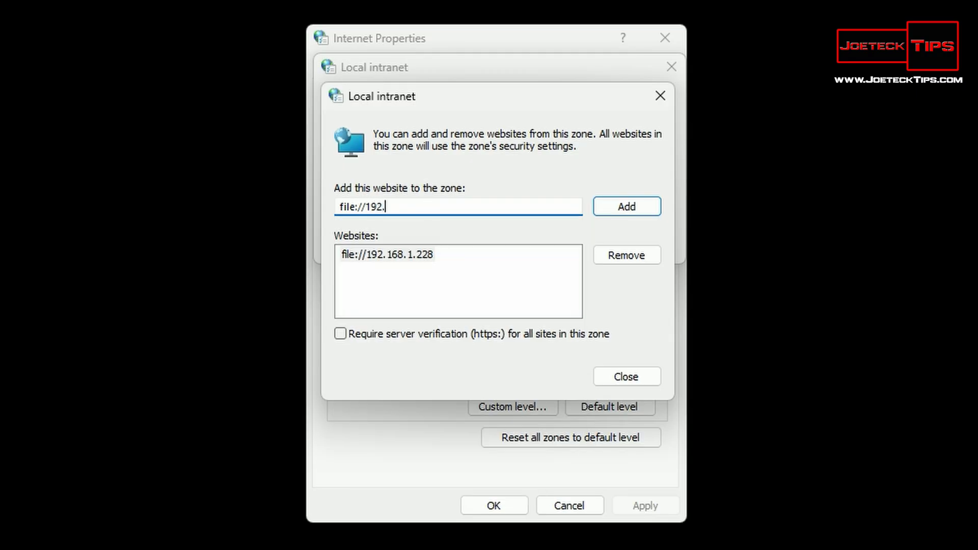
type("168.1")
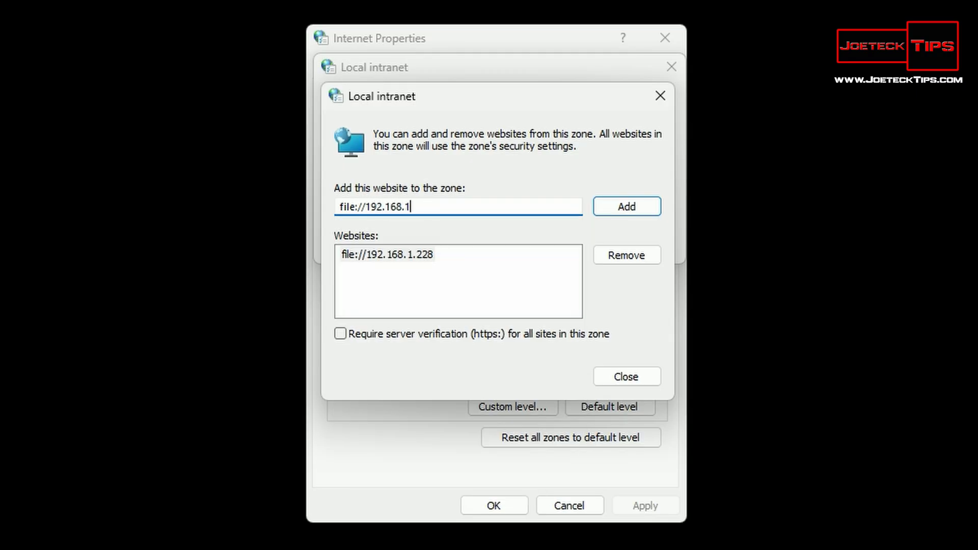
type("228")
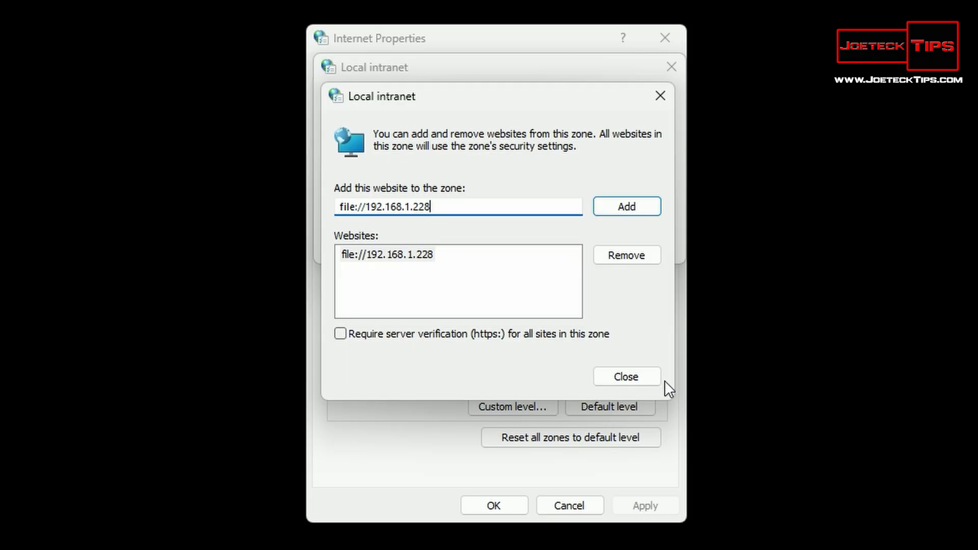
Close, reopen to verify file://192.168.1.228 is still listed, and close the websites list.
left_click(625, 376)
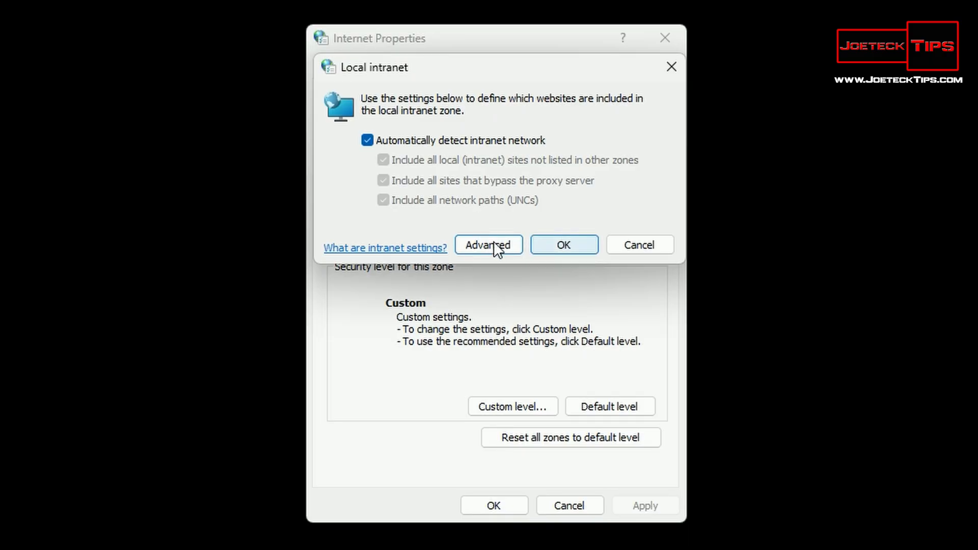
left_click(488, 243)
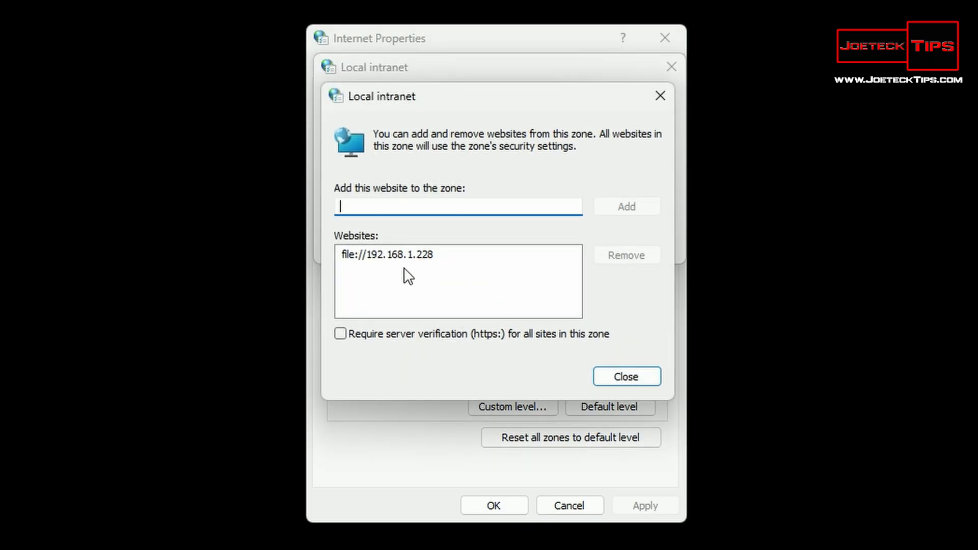
mouse_move(430, 262)
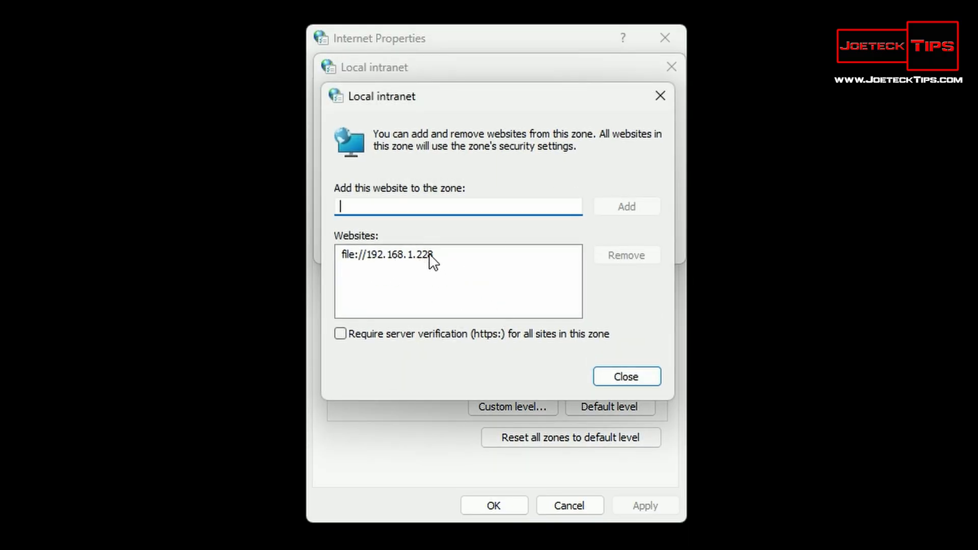
left_click(624, 376)
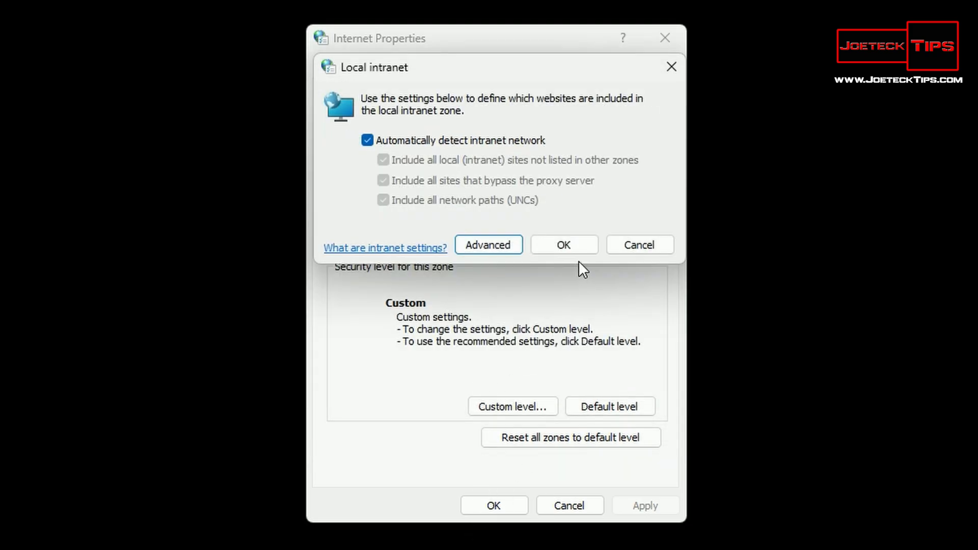